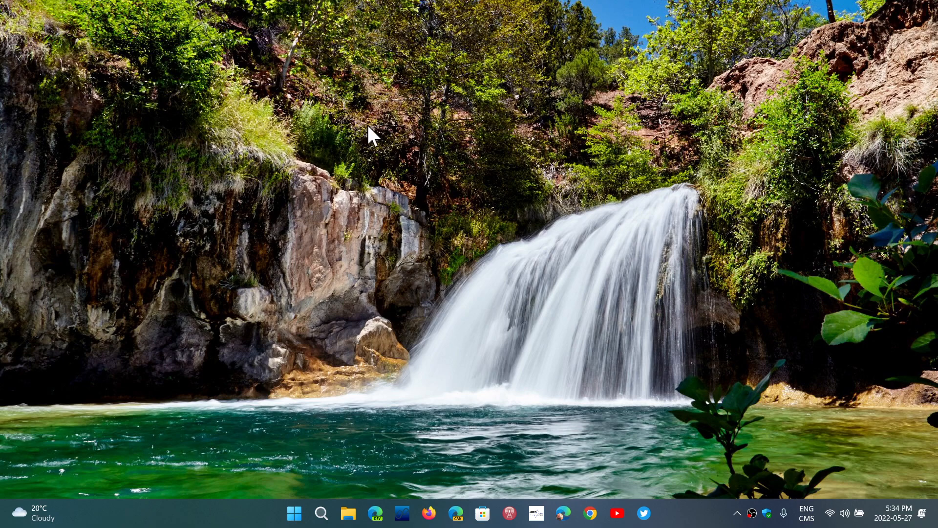
Step: Open the Start button's power-user menu listing Device Manager and other system tools
{"action": "right_click", "coordinate": [293, 513]}
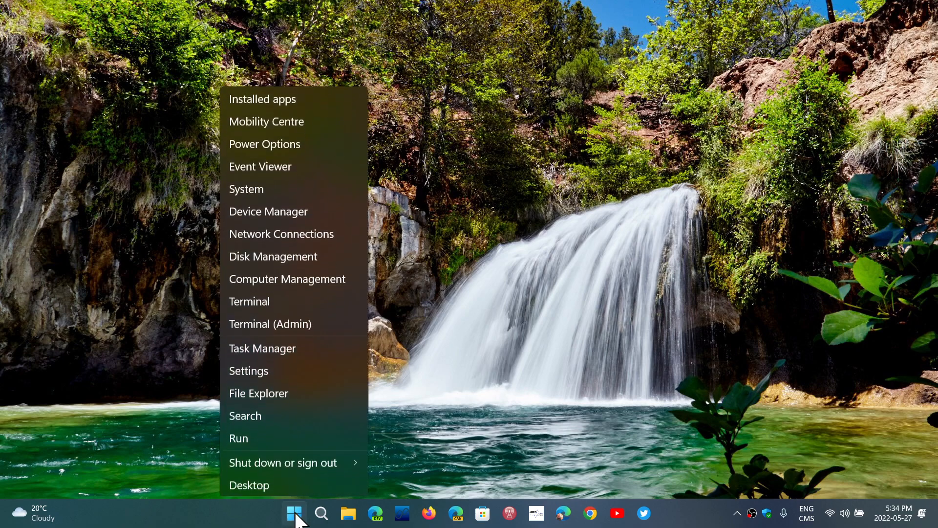
{"action": "mouse_move", "coordinate": [260, 209]}
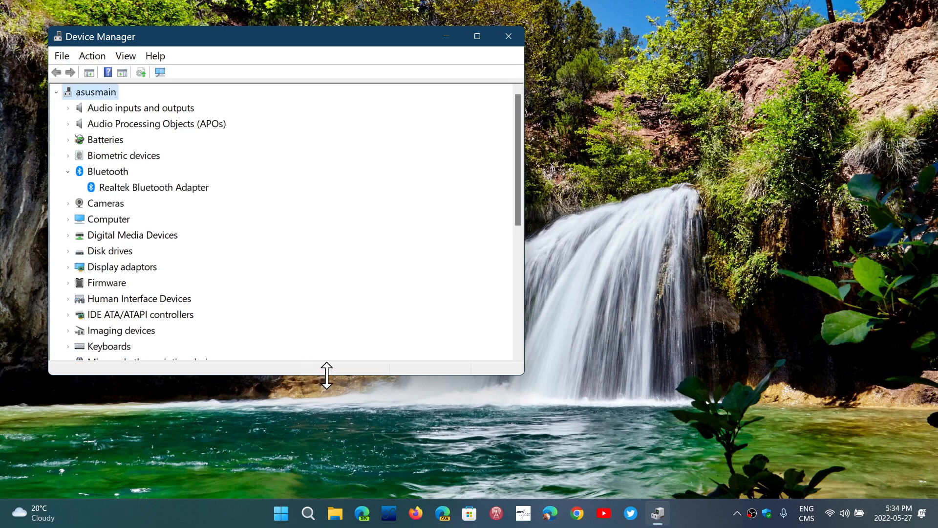
Step: Stretch the Device Manager window downward so categories through Processors are visible
{"action": "left_click_drag", "start_coordinate": [326, 376], "coordinate": [331, 464]}
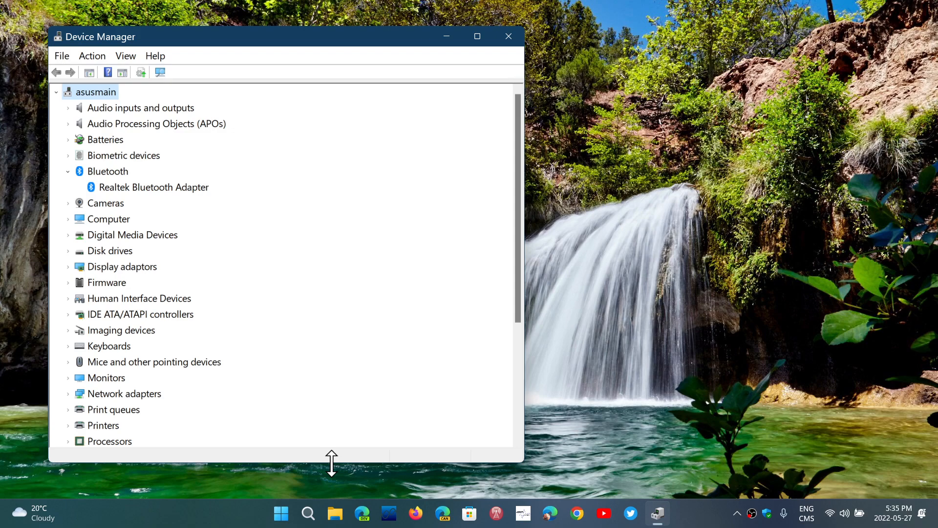
{"action": "mouse_move", "coordinate": [162, 292]}
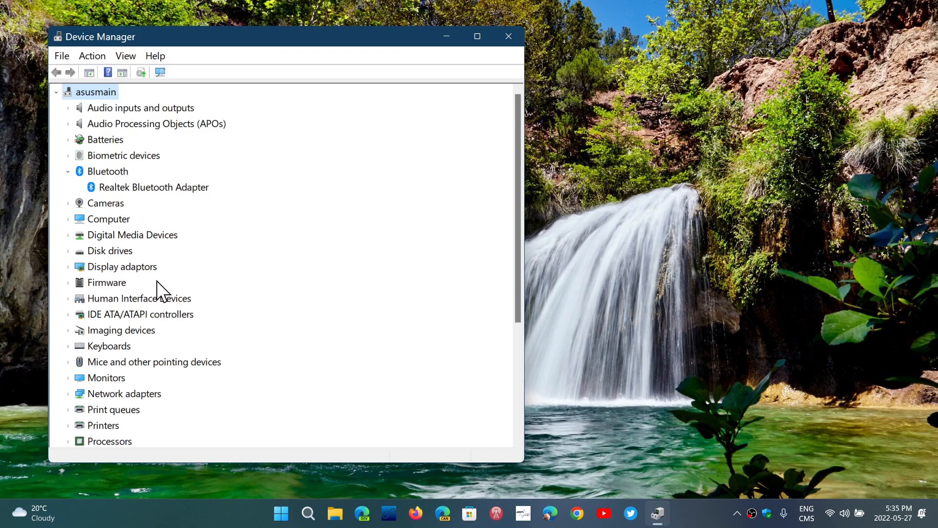
{"action": "double_click", "coordinate": [154, 186]}
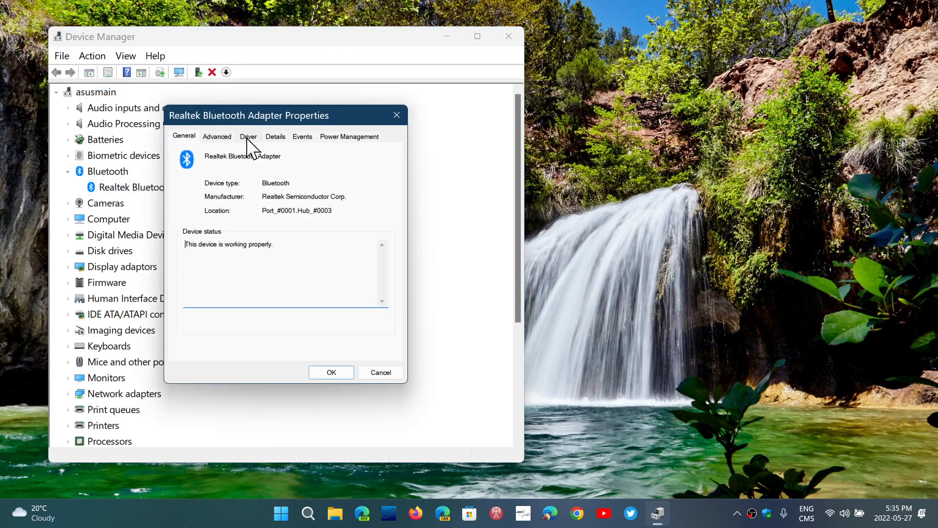
{"action": "left_click", "coordinate": [248, 136]}
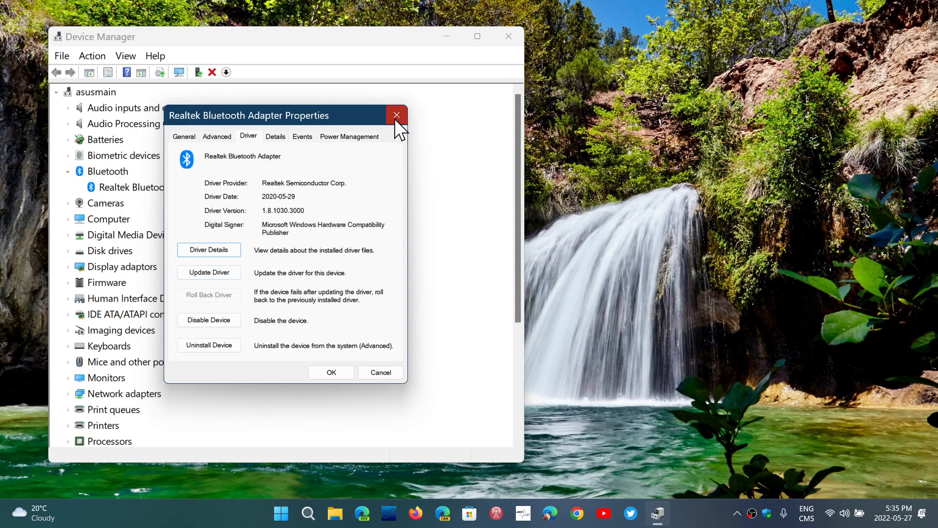
{"action": "left_click", "coordinate": [396, 114]}
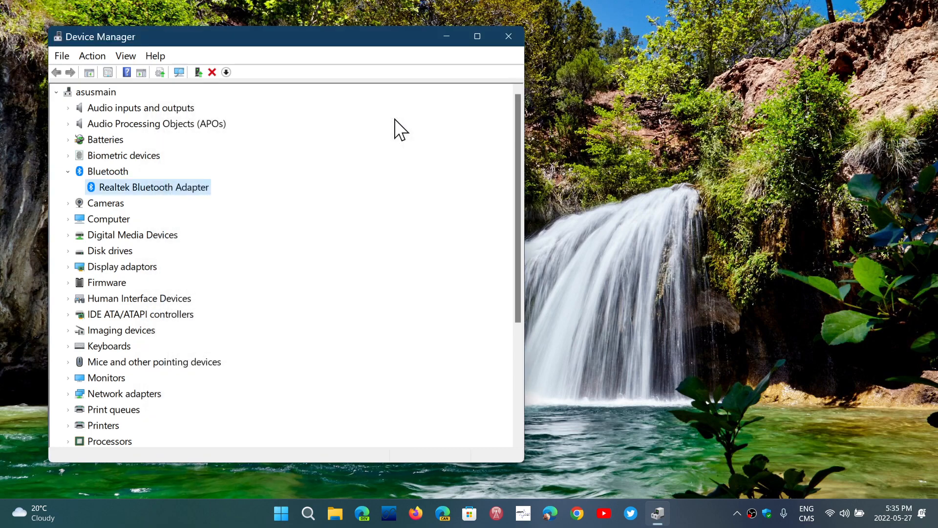
{"action": "mouse_move", "coordinate": [248, 182]}
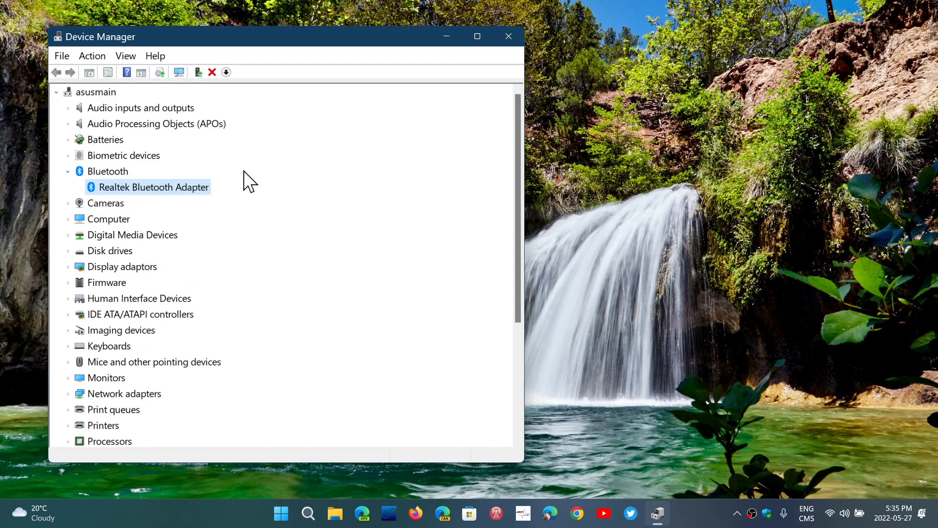
{"action": "right_click", "coordinate": [147, 187]}
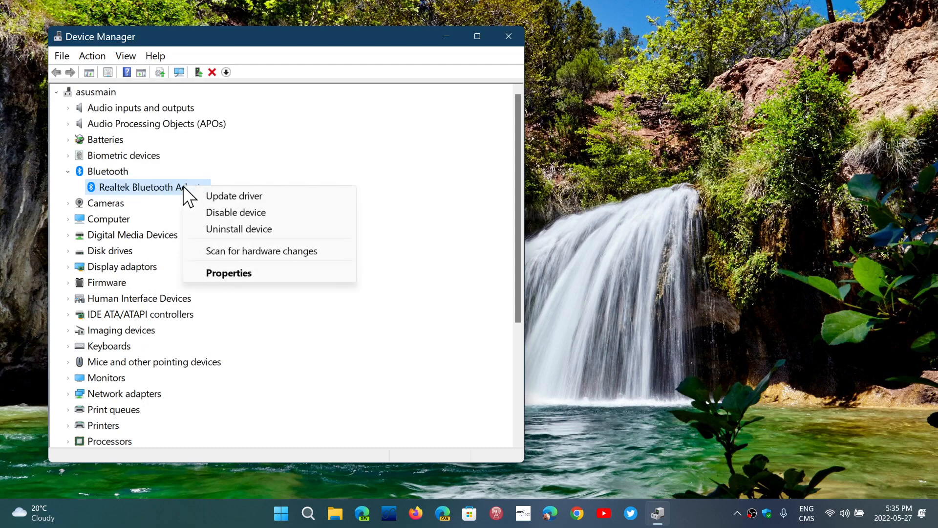
{"action": "mouse_move", "coordinate": [247, 234]}
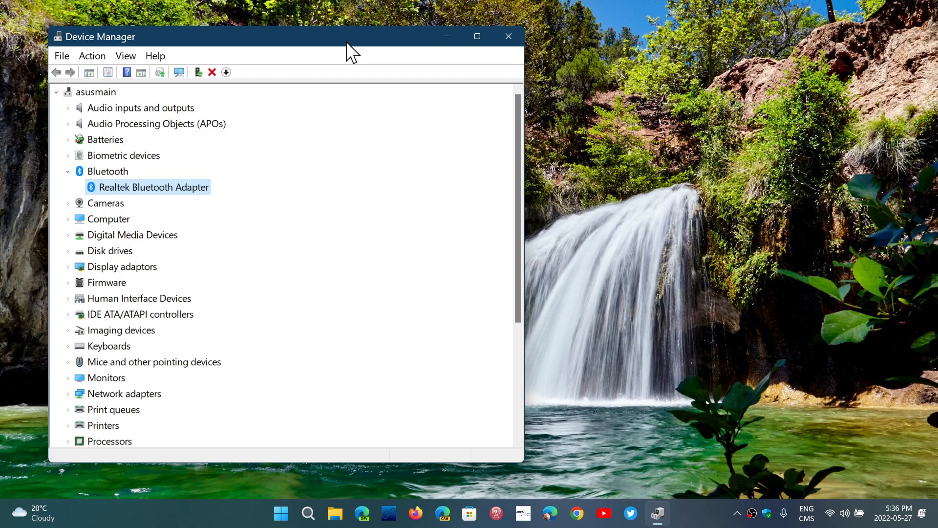
{"action": "mouse_move", "coordinate": [734, 519]}
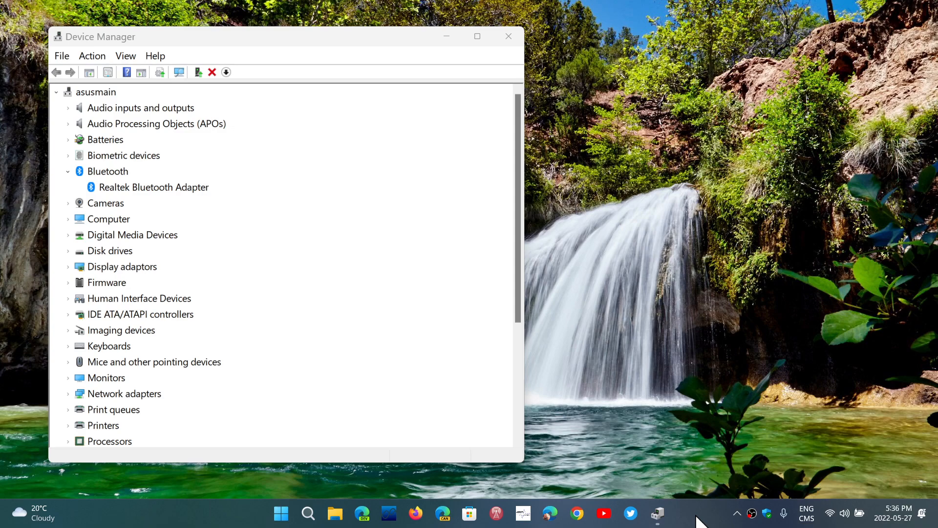
Step: Search for 'bluetooth' and open the Bluetooth & devices settings page
{"action": "left_click", "coordinate": [307, 512]}
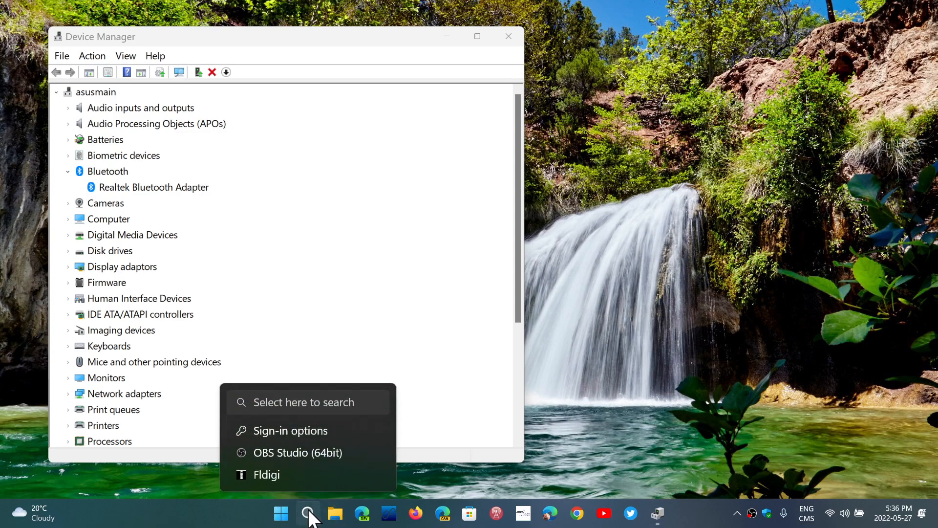
{"action": "type", "text": "blue"}
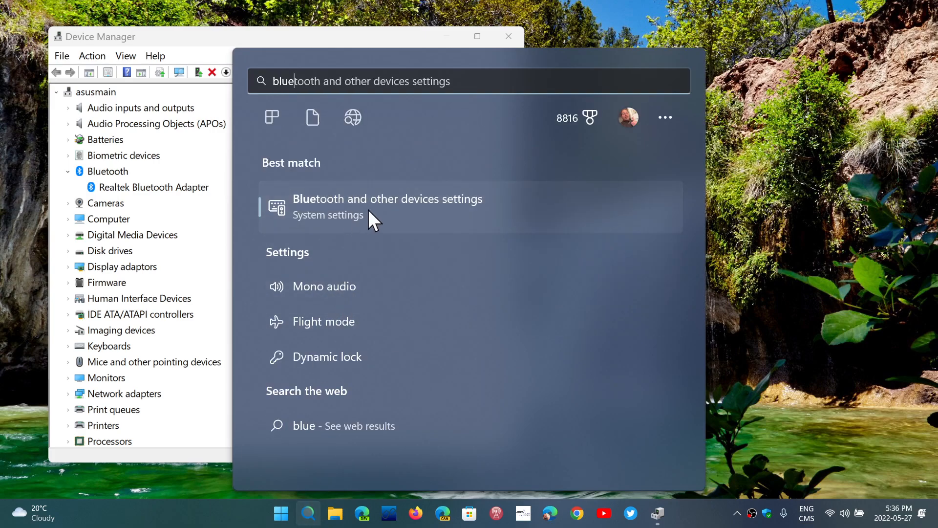
{"action": "left_click", "coordinate": [387, 206]}
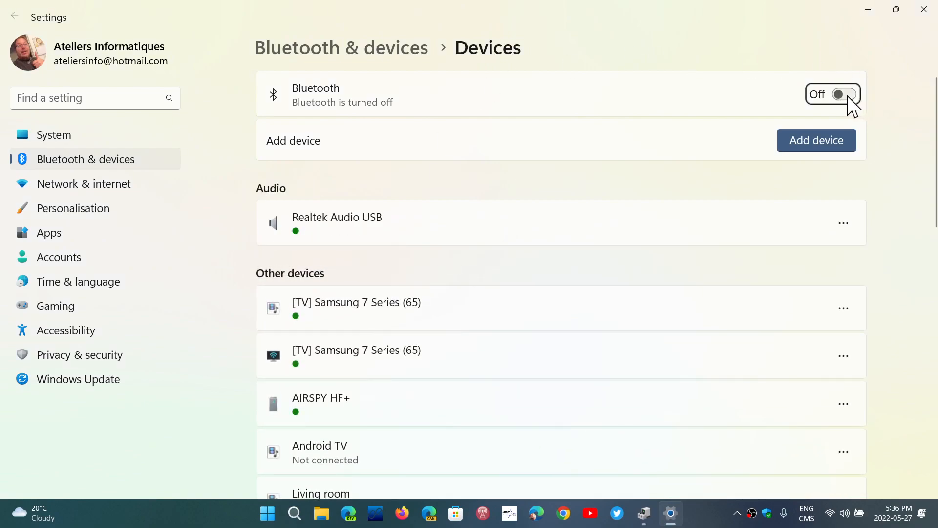
Step: Switch the Bluetooth toggle from Off to On
{"action": "left_click", "coordinate": [843, 94]}
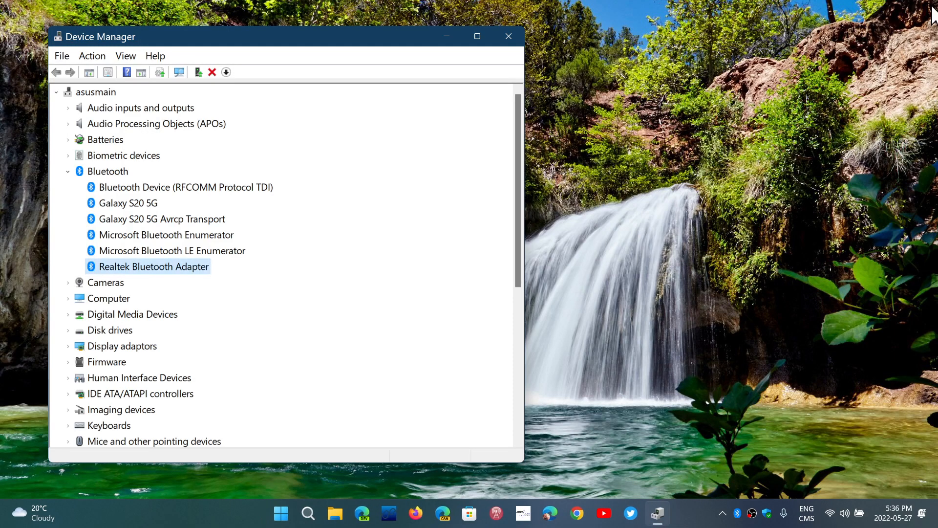
{"action": "mouse_move", "coordinate": [689, 282]}
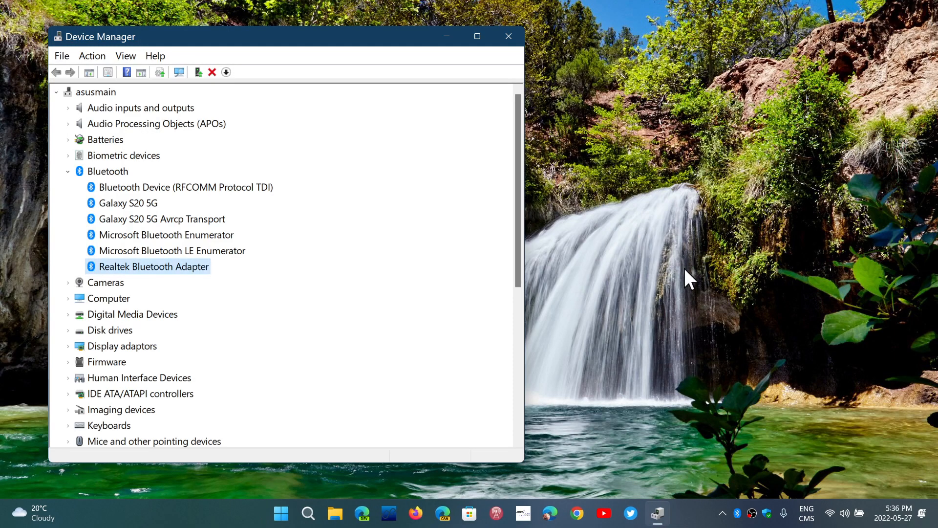
{"action": "mouse_move", "coordinate": [734, 299]}
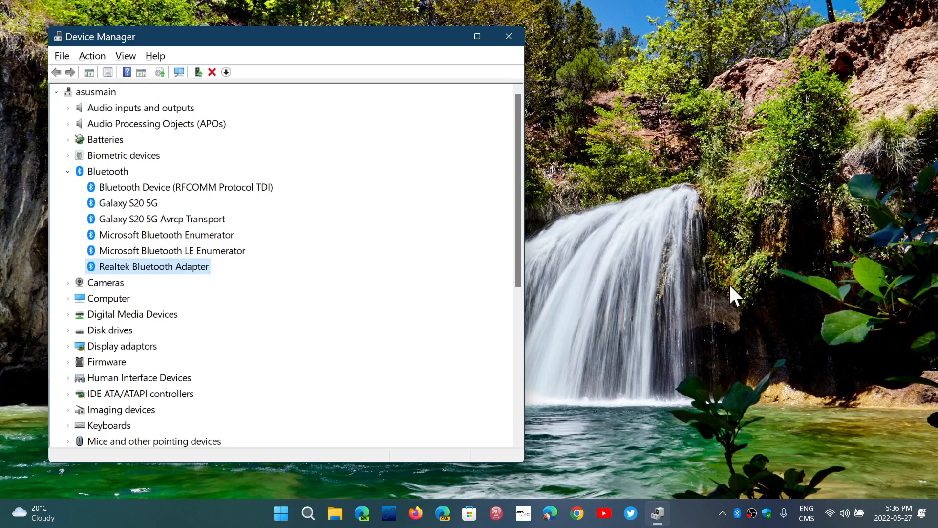